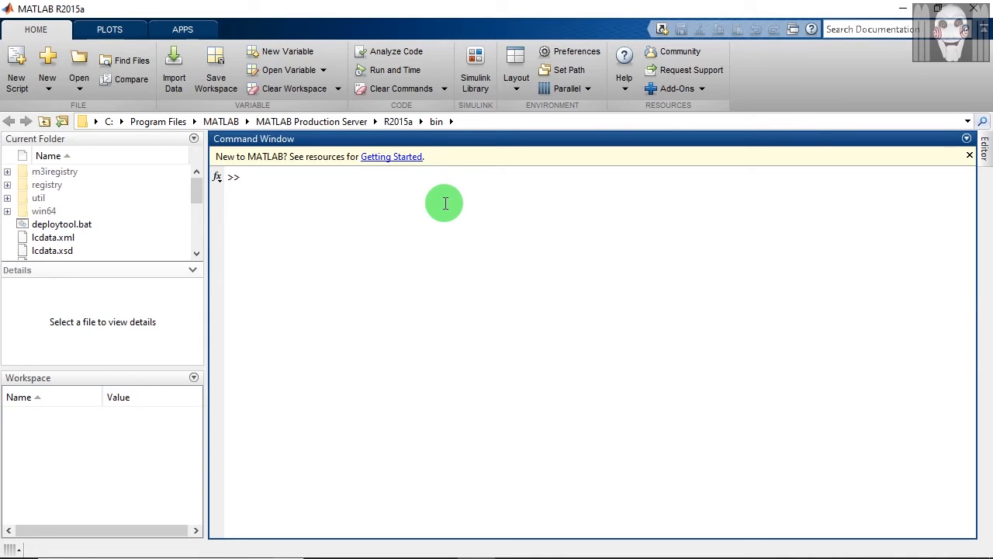
Evaluate log(exp(3)) in the Command Window, returning ans = 3
type("log()")
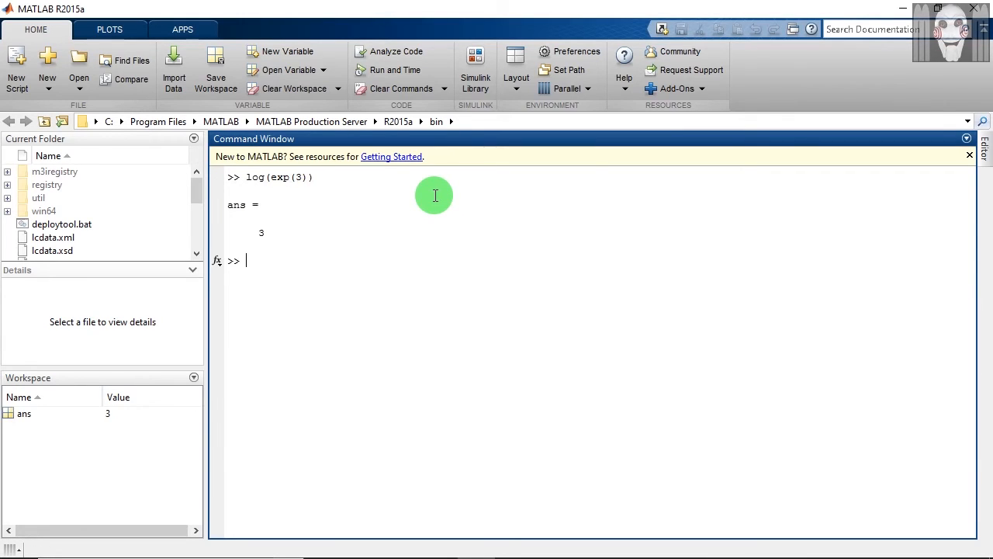
mouse_move(267, 185)
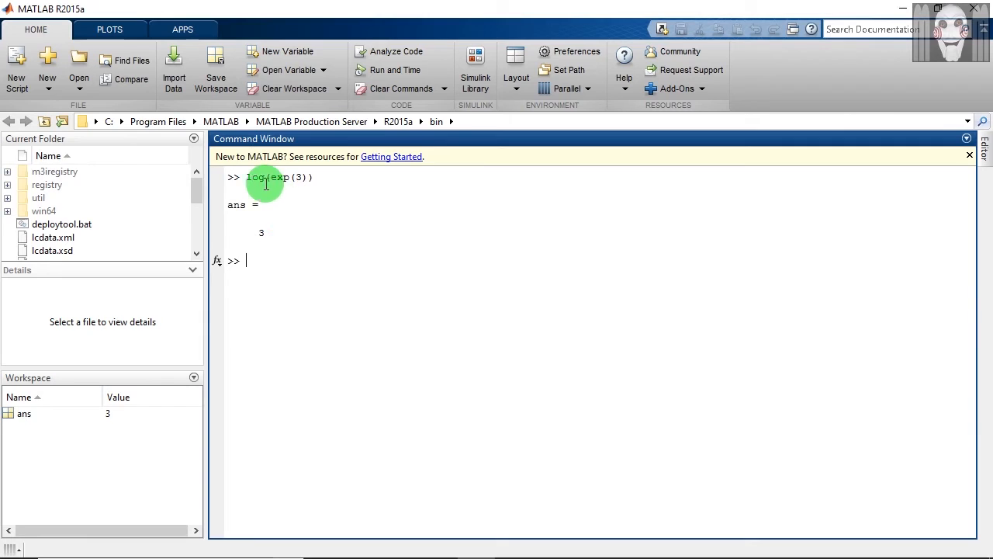
mouse_move(256, 171)
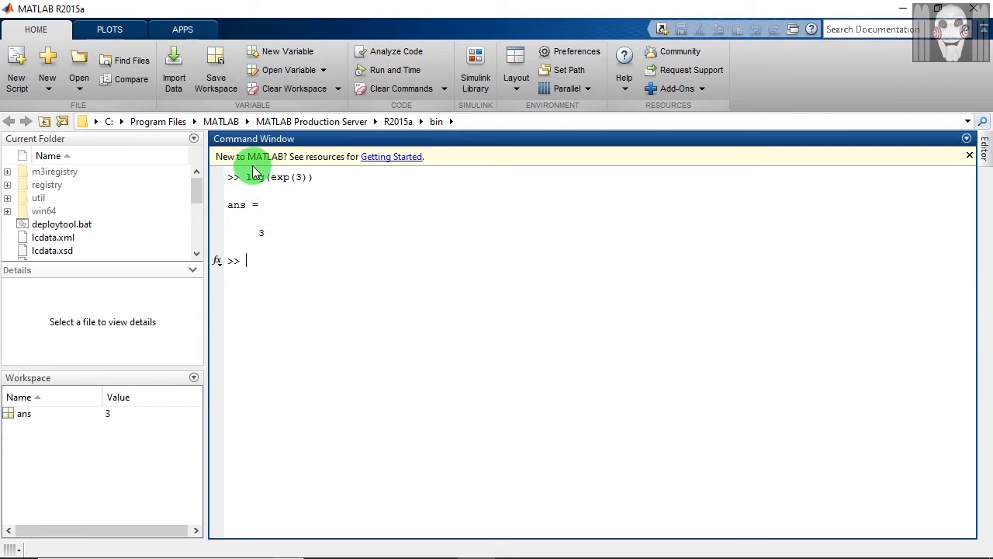
mouse_move(302, 195)
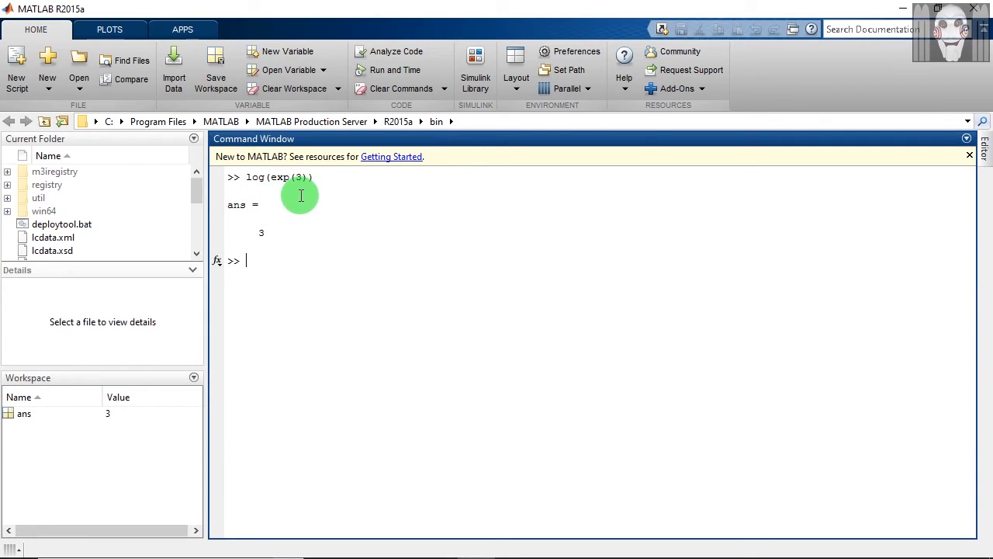
mouse_move(321, 214)
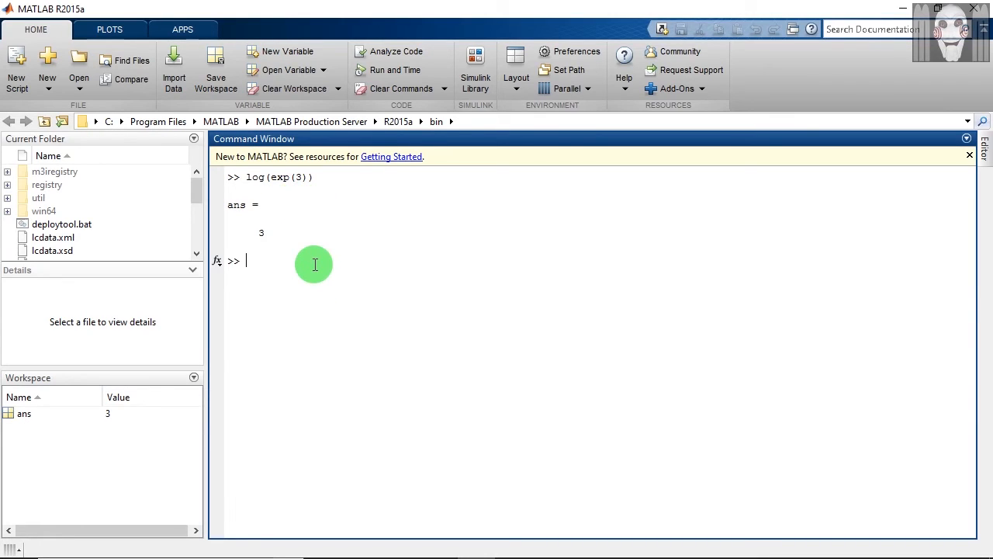
Evaluate sin(2*pi/3) in the Command Window, returning ans = 0.8660
type("sin")
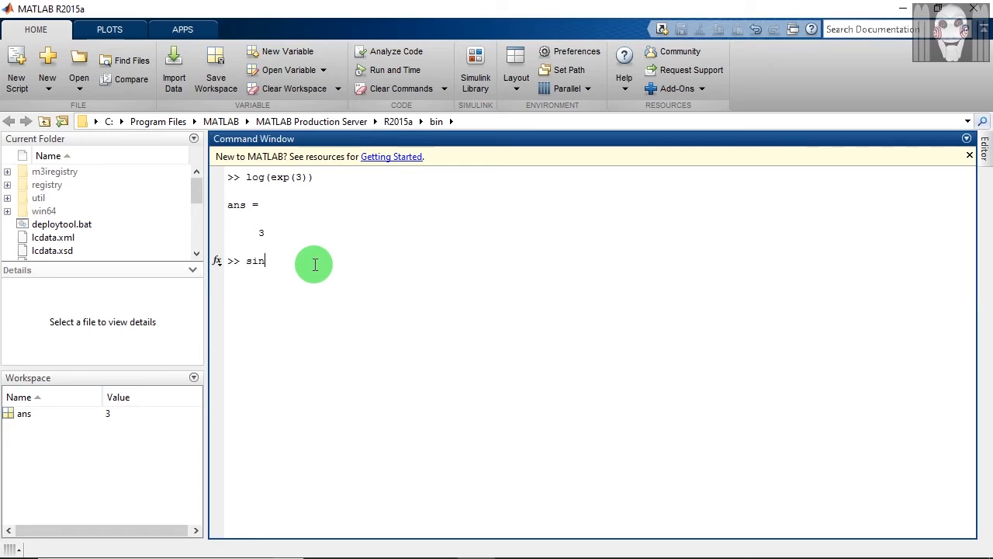
type("(2*pi/)")
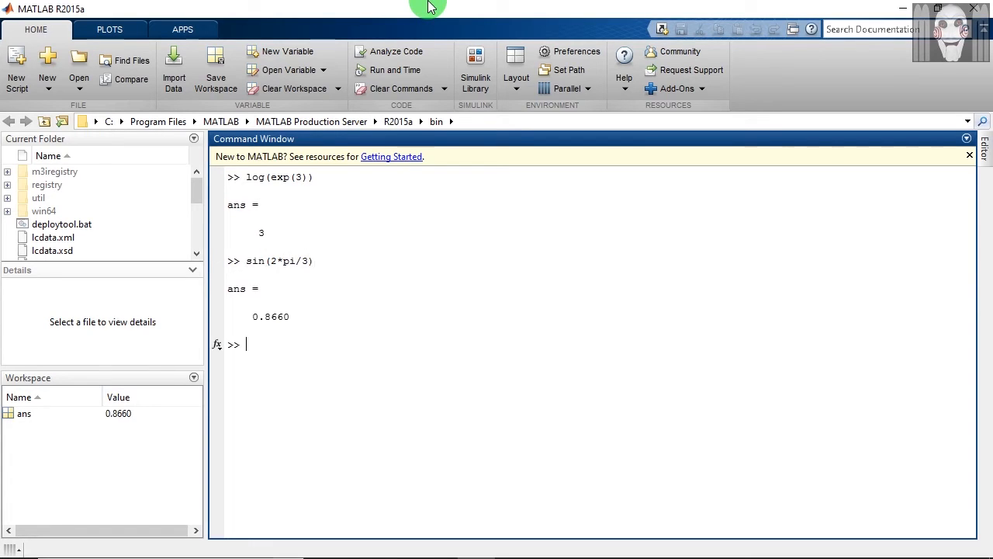
mouse_move(320, 274)
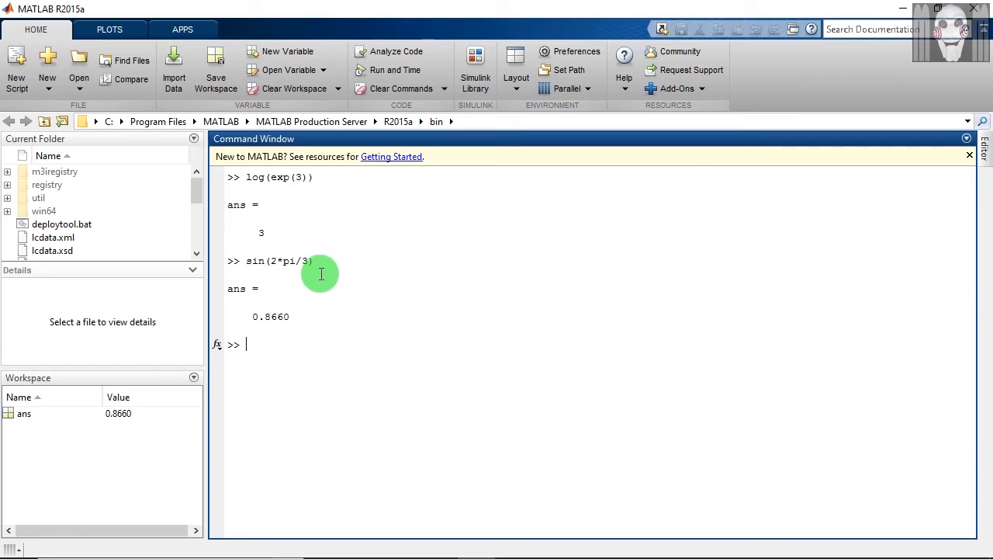
mouse_move(290, 279)
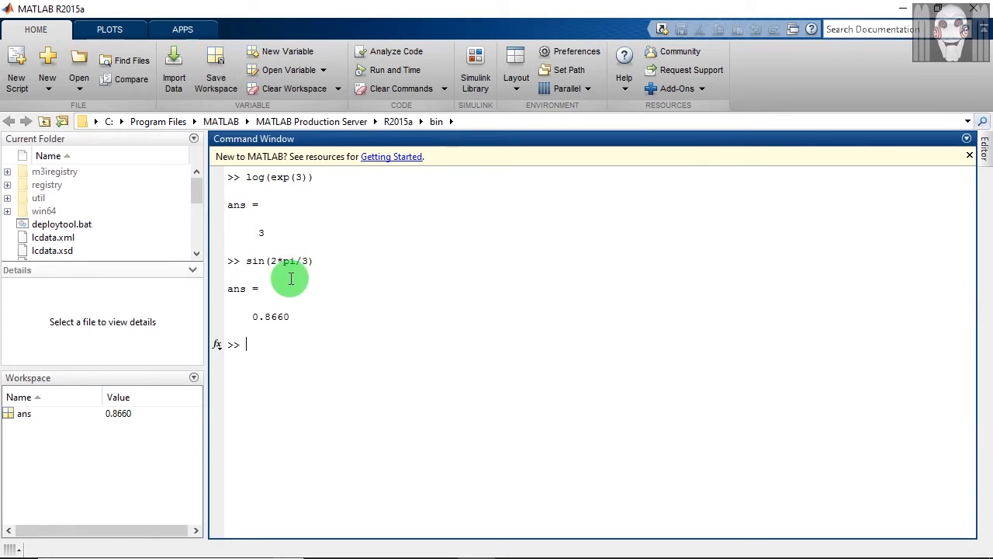
mouse_move(298, 270)
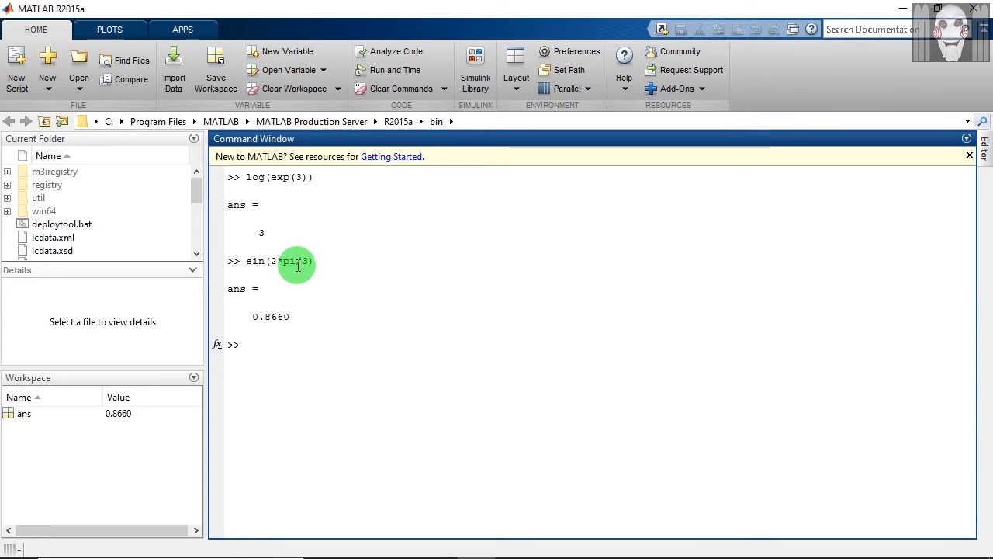
mouse_move(304, 300)
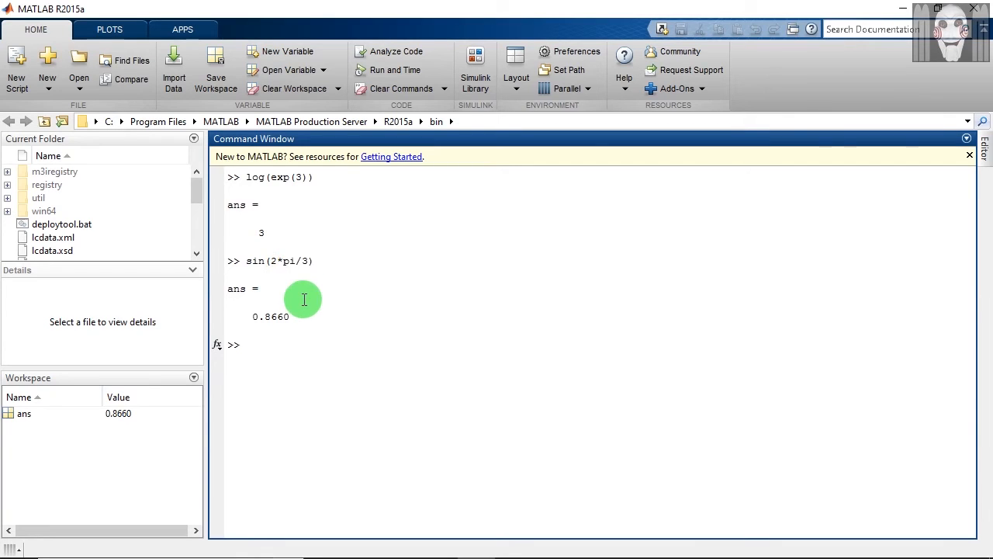
mouse_move(338, 361)
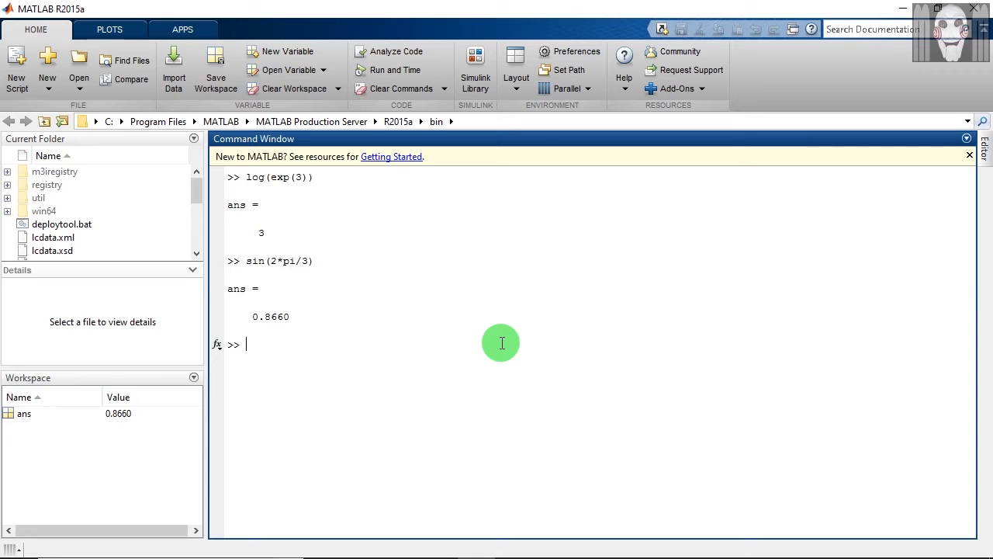
Create the inline function f = inline('x^2 + x +1','x') in the workspace
type("f")
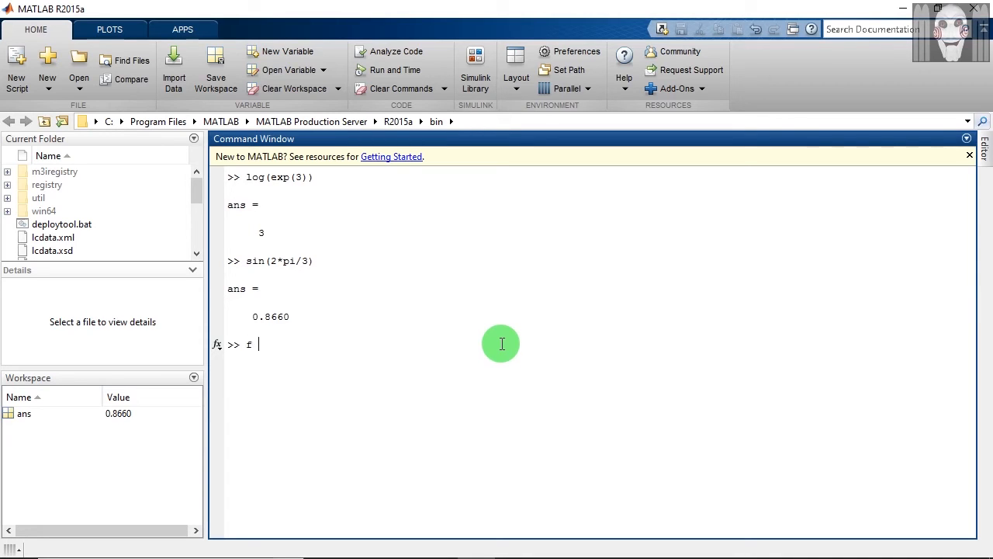
type("= inline('')")
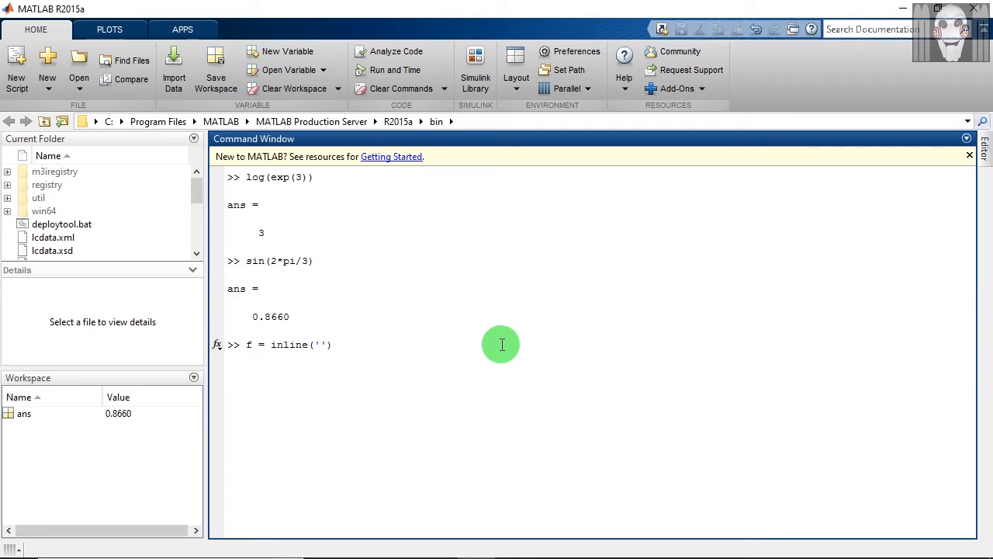
type("x^2 + x +1',")
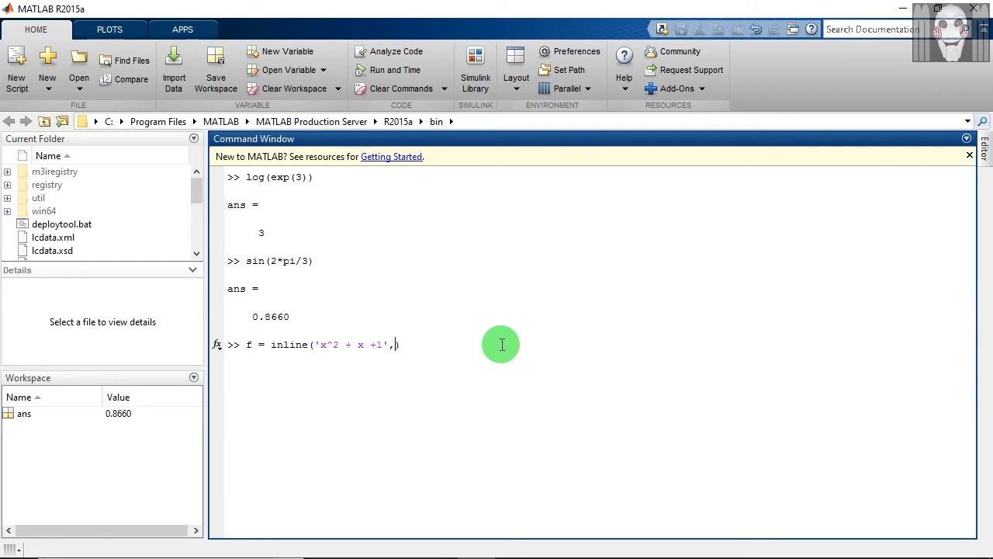
type("'x')")
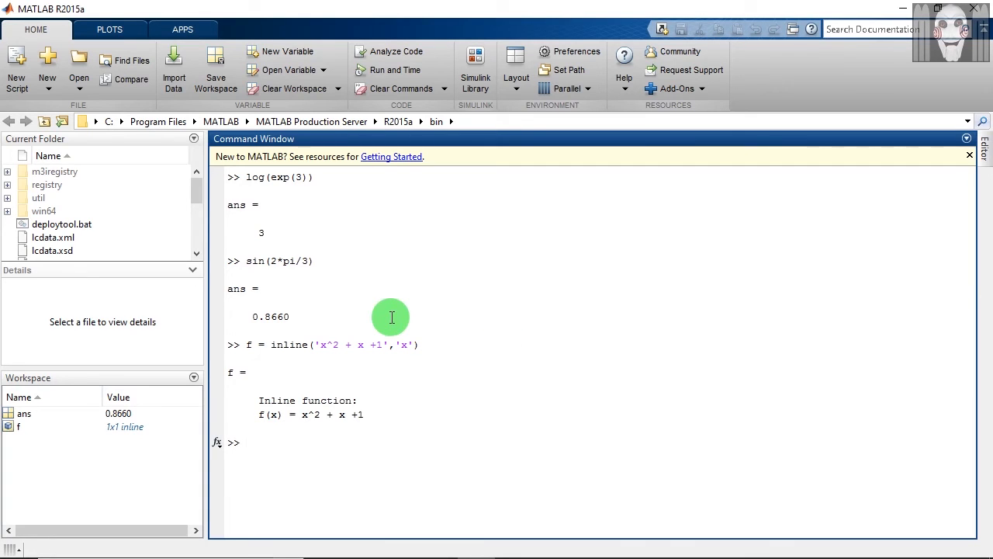
mouse_move(269, 345)
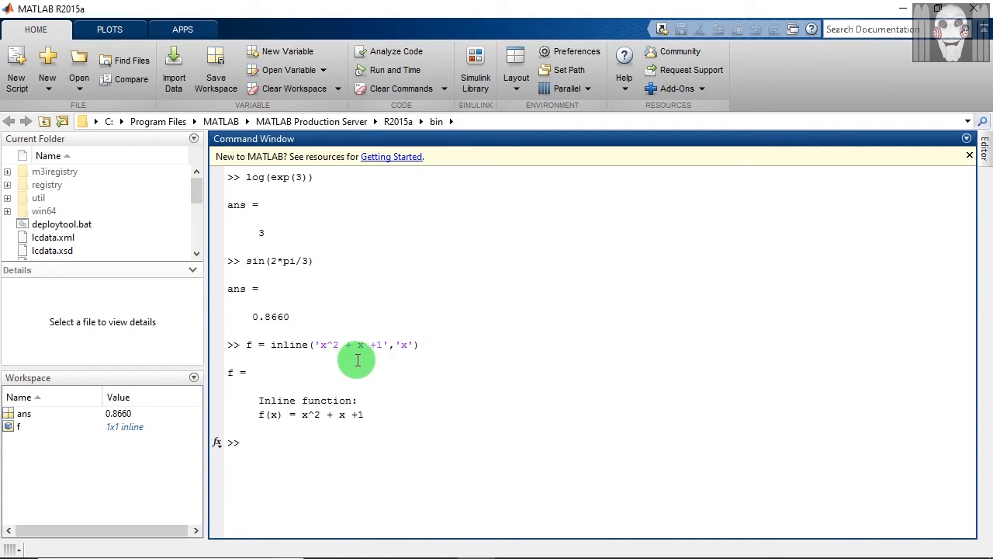
mouse_move(400, 348)
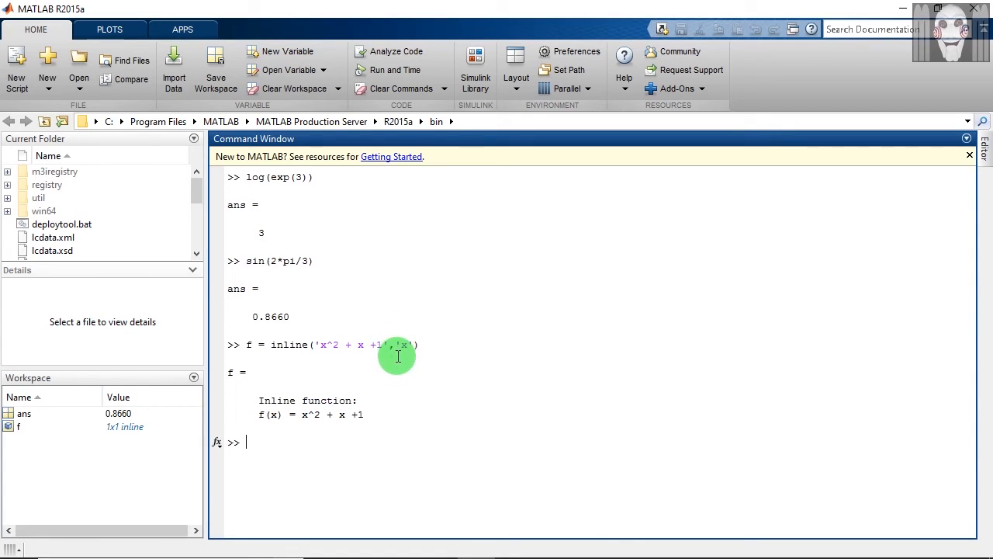
mouse_move(401, 324)
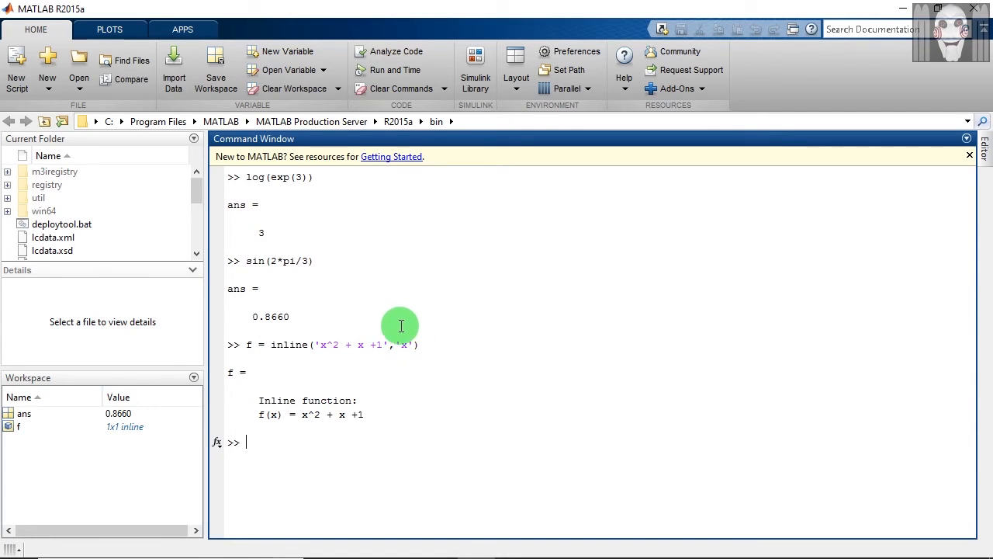
mouse_move(524, 369)
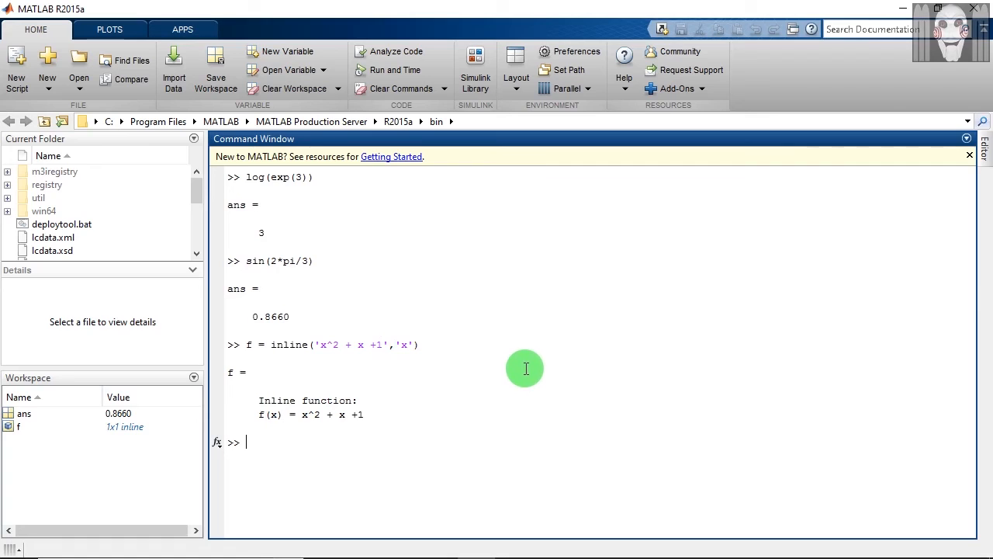
mouse_move(282, 441)
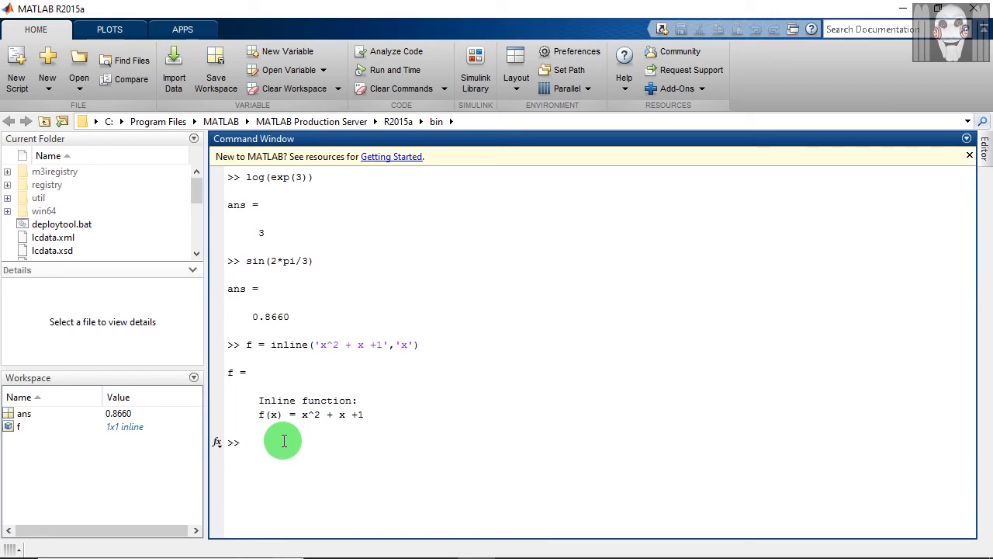
Evaluate f(4), returning ans = 21
type("f(4)")
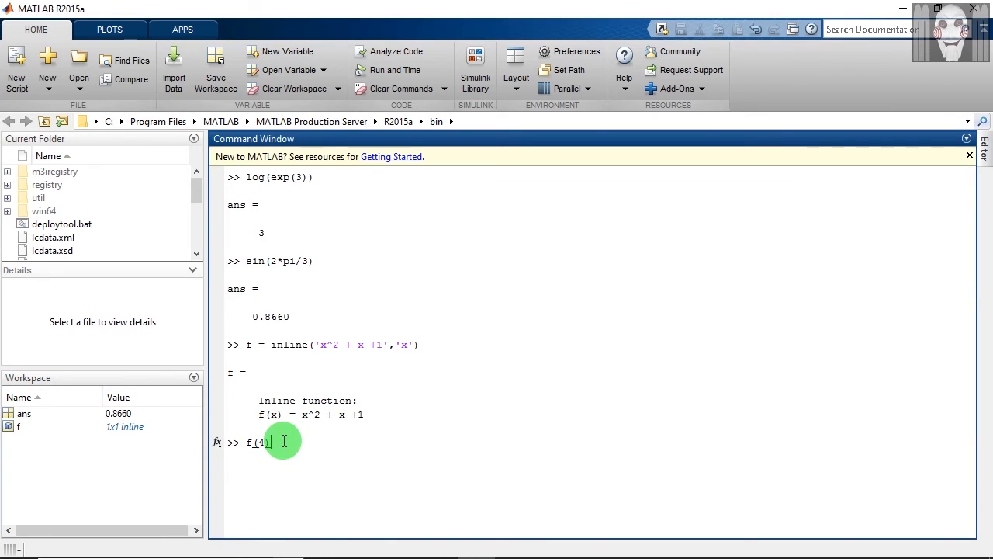
key("Return")
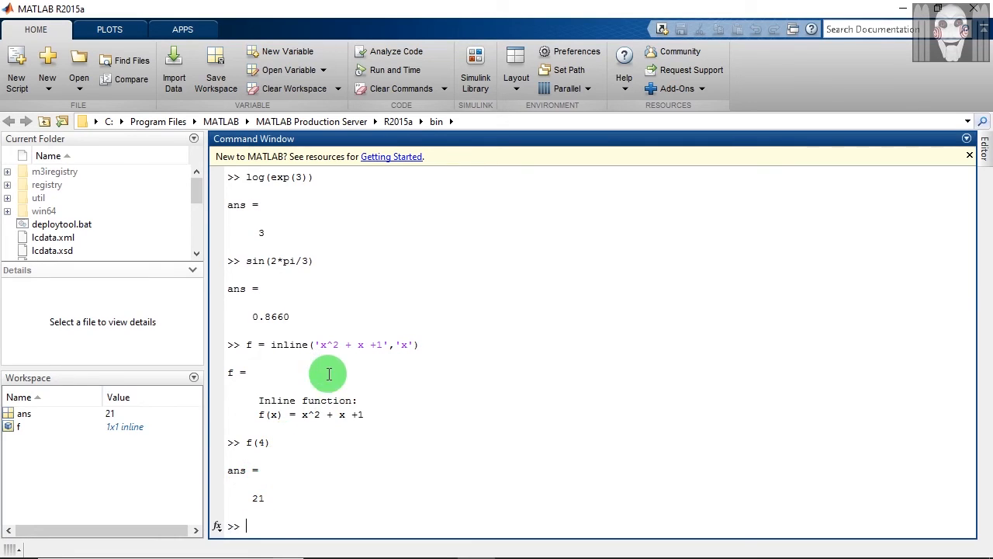
mouse_move(267, 432)
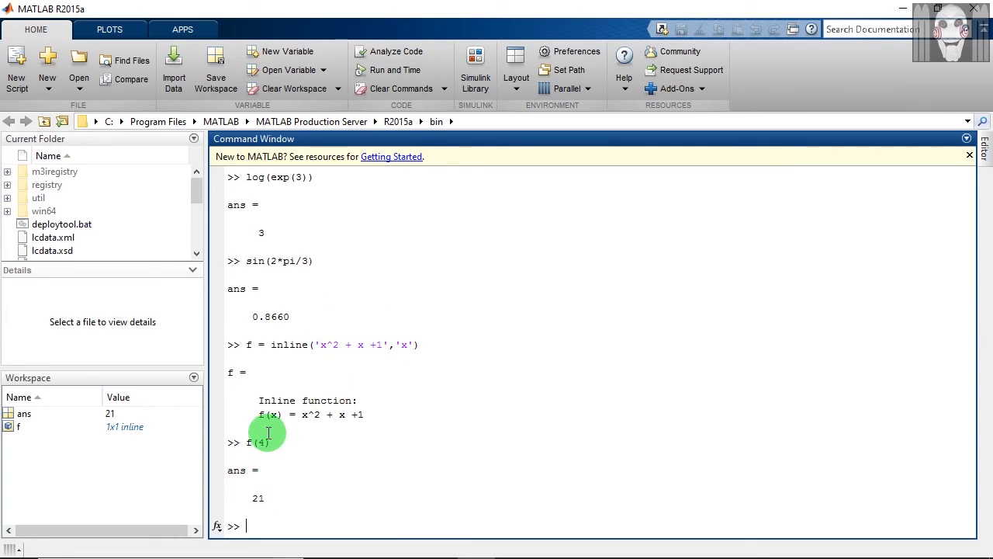
mouse_move(267, 457)
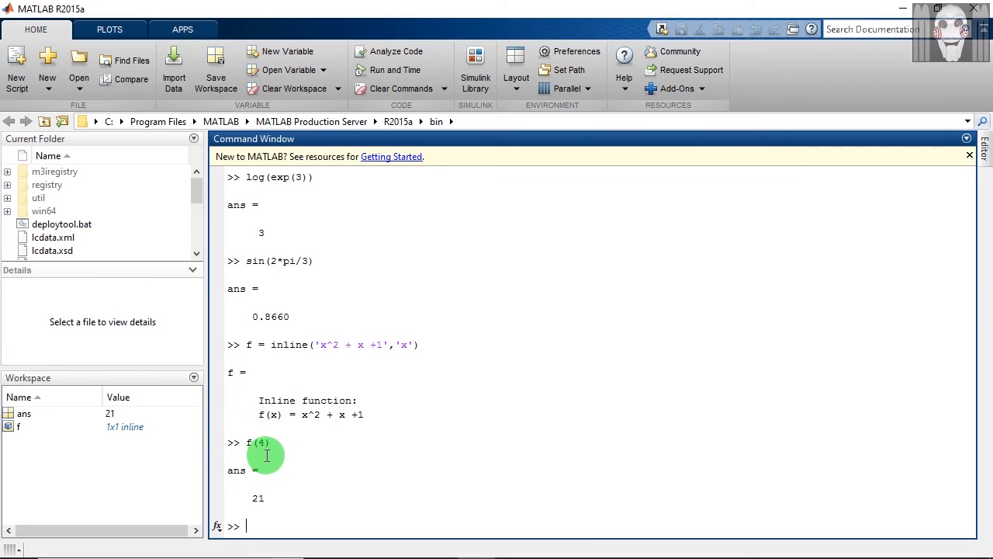
mouse_move(314, 532)
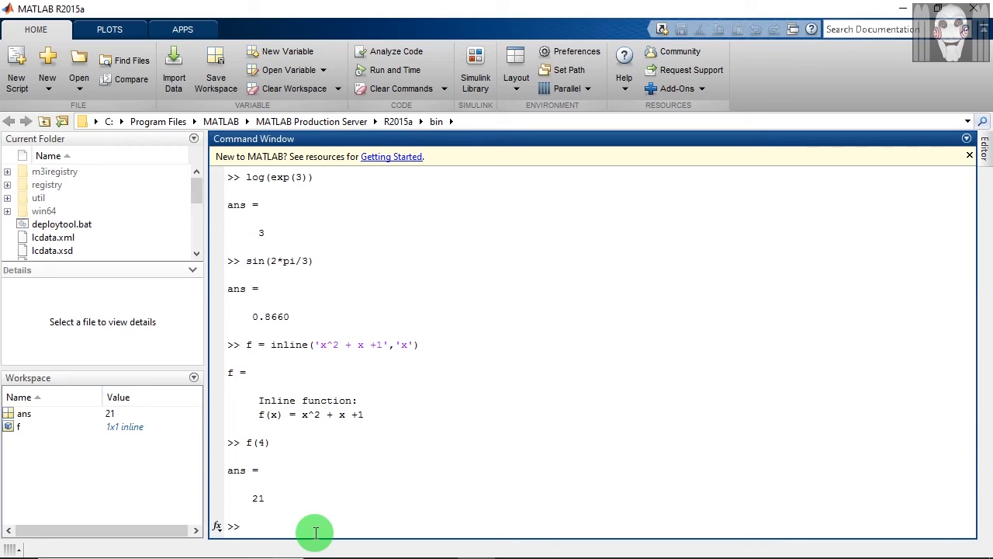
mouse_move(309, 540)
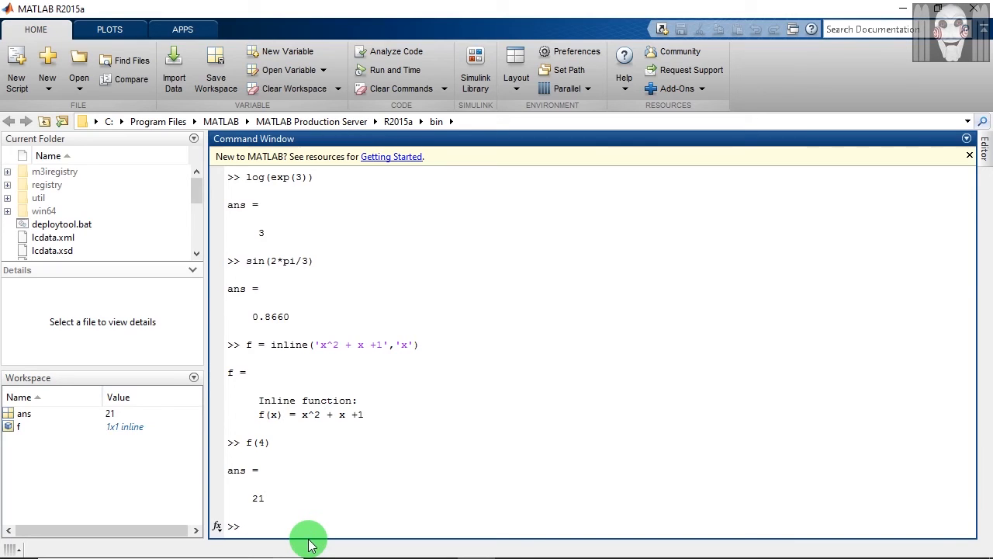
Create f1 = inline(vectorize('x.^2 + x + 1'),'x') as a vectorized inline function
type("f1 = inline()")
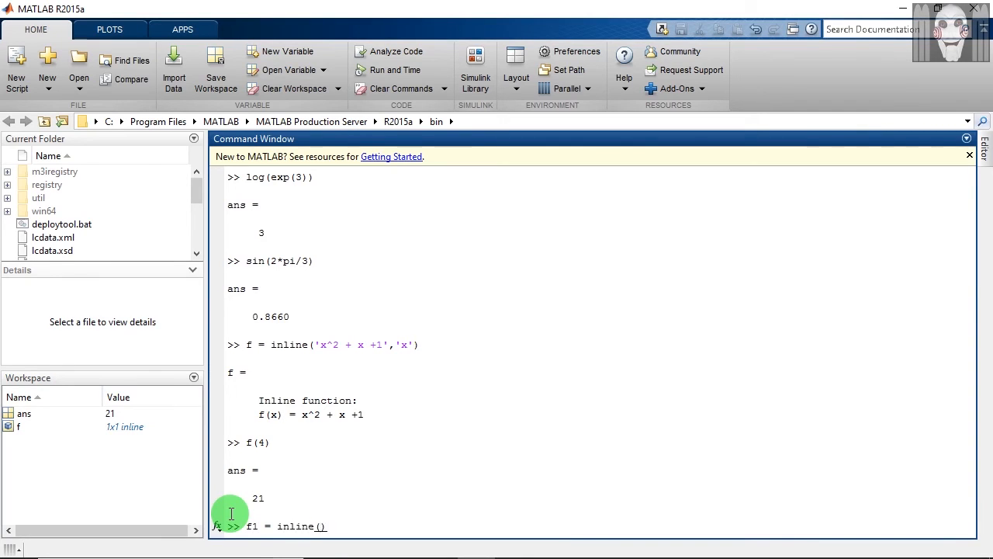
type("vectorize(x.^")
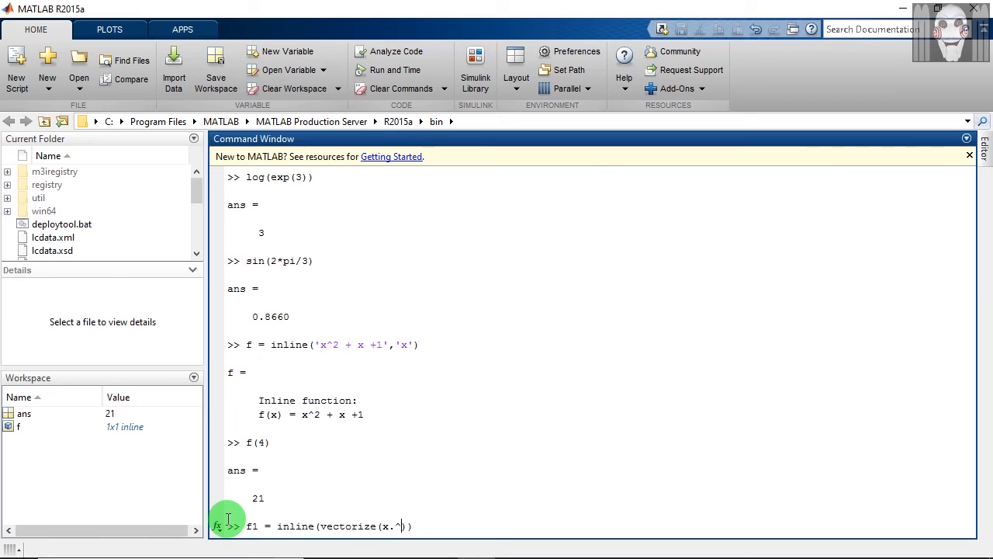
type("2 + x + 1'")
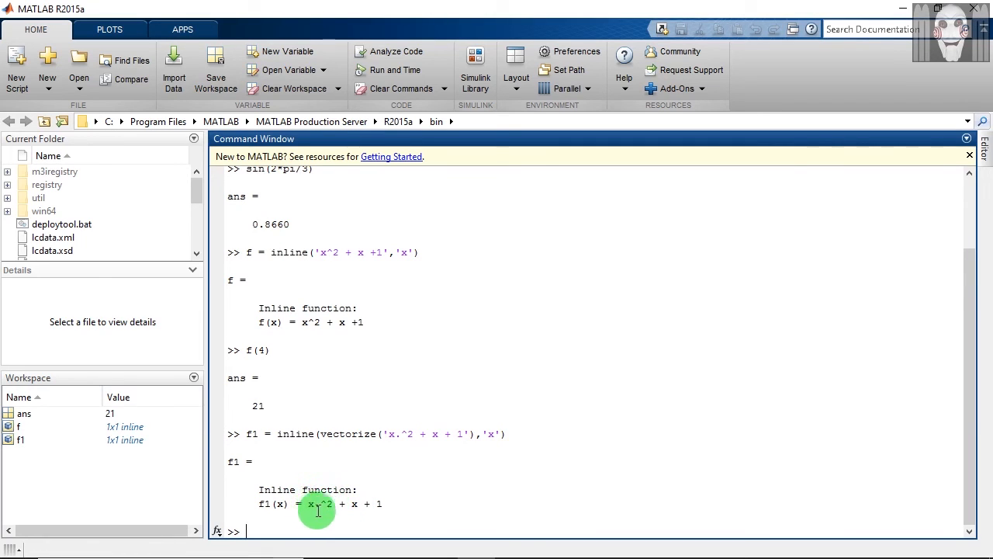
mouse_move(295, 528)
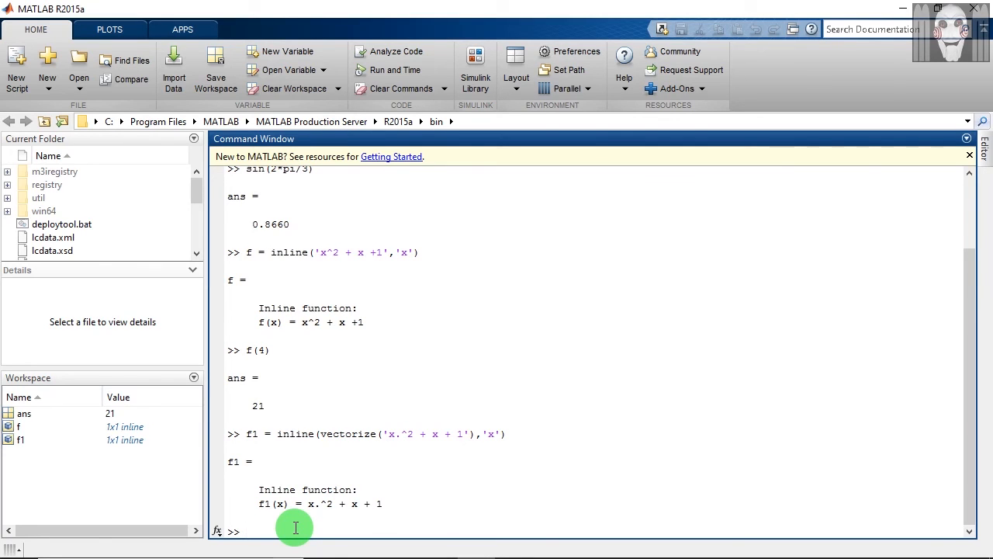
Evaluate f1(1:5), returning the vector 3 7 13 21 31
type("f1(1:)")
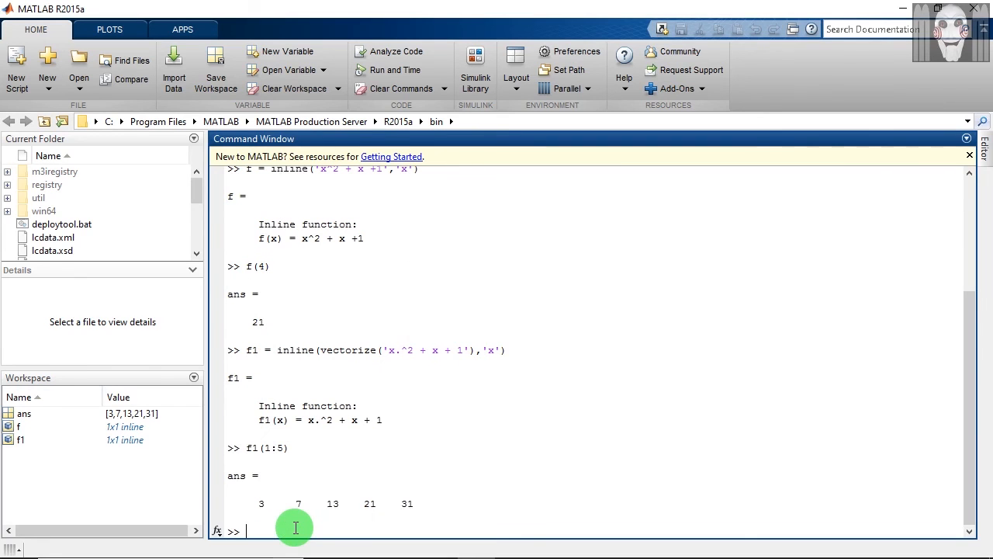
mouse_move(314, 409)
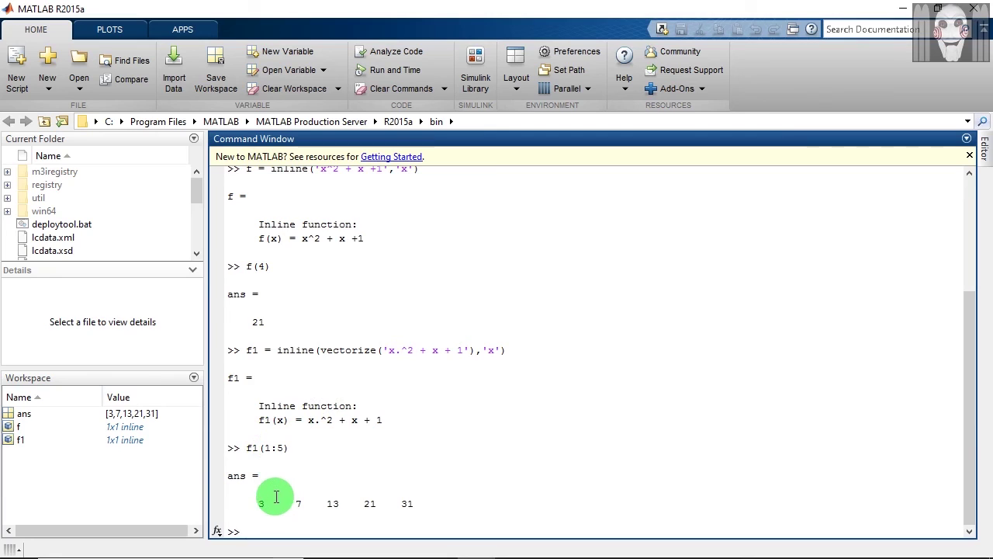
mouse_move(261, 512)
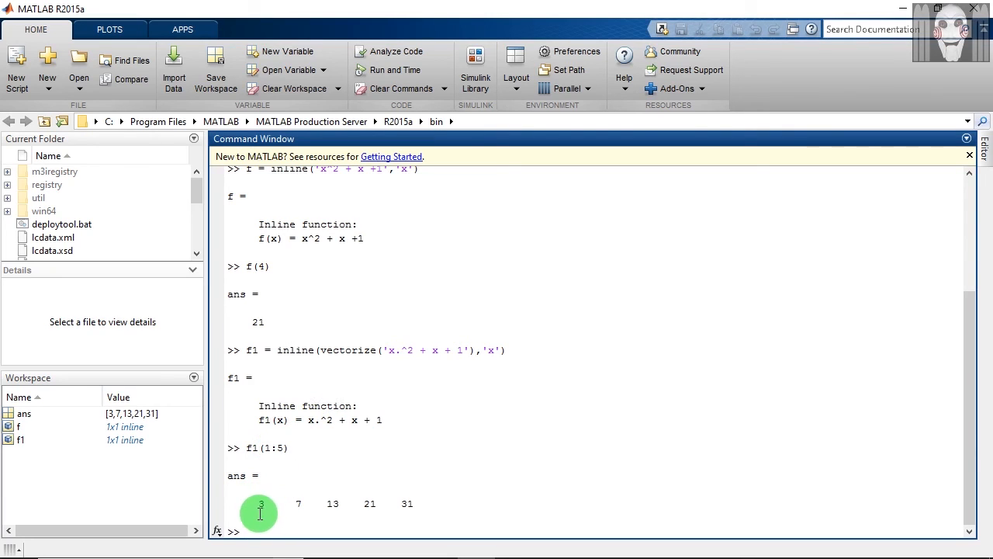
mouse_move(312, 425)
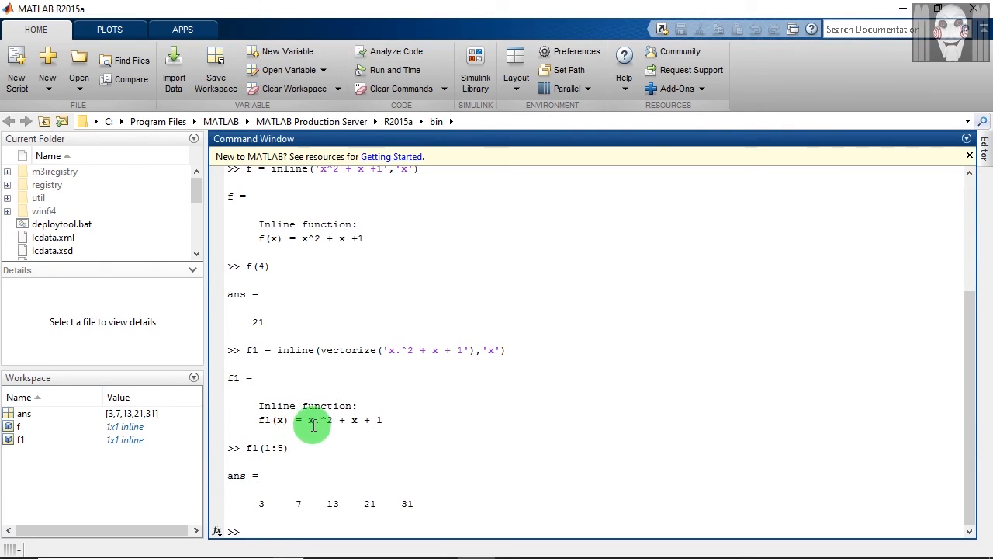
mouse_move(295, 472)
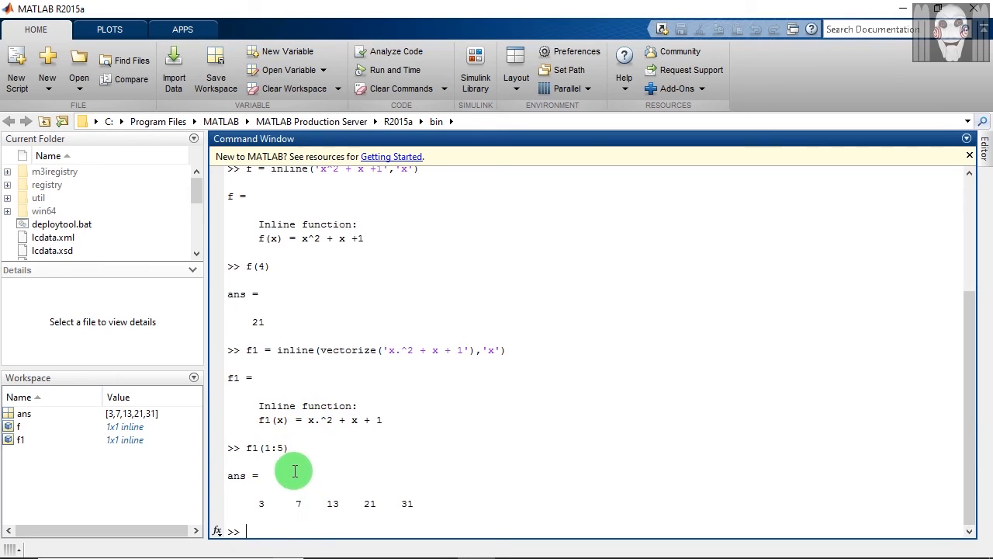
mouse_move(326, 509)
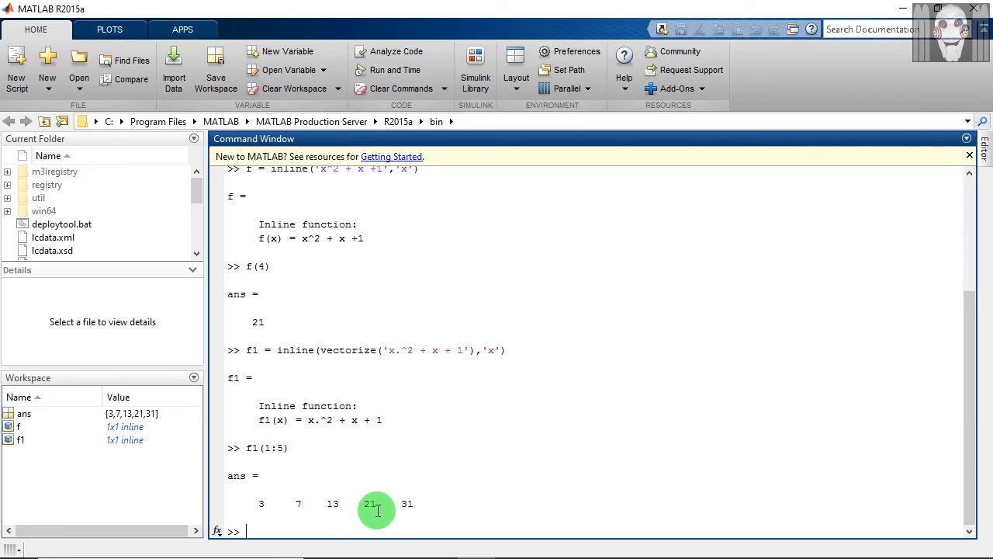
mouse_move(406, 500)
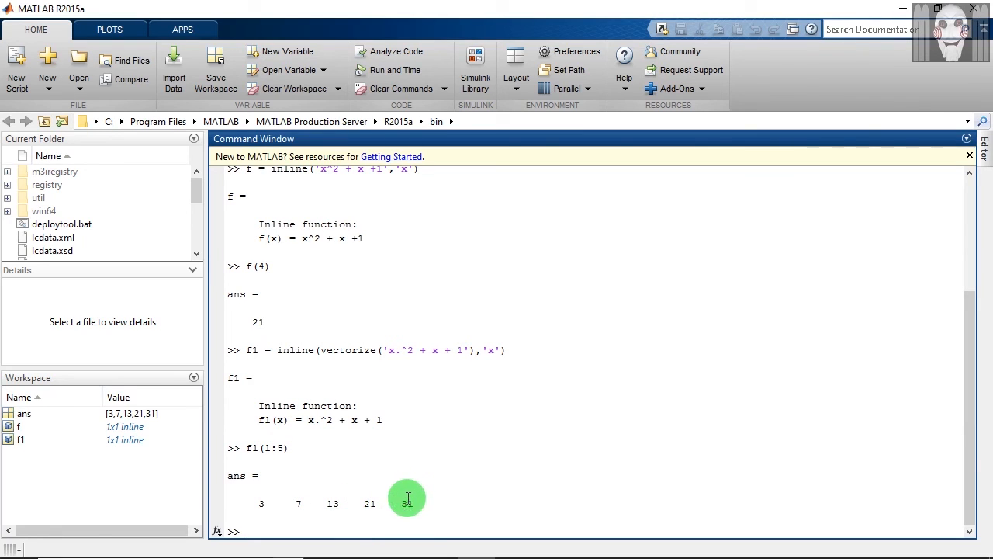
mouse_move(410, 511)
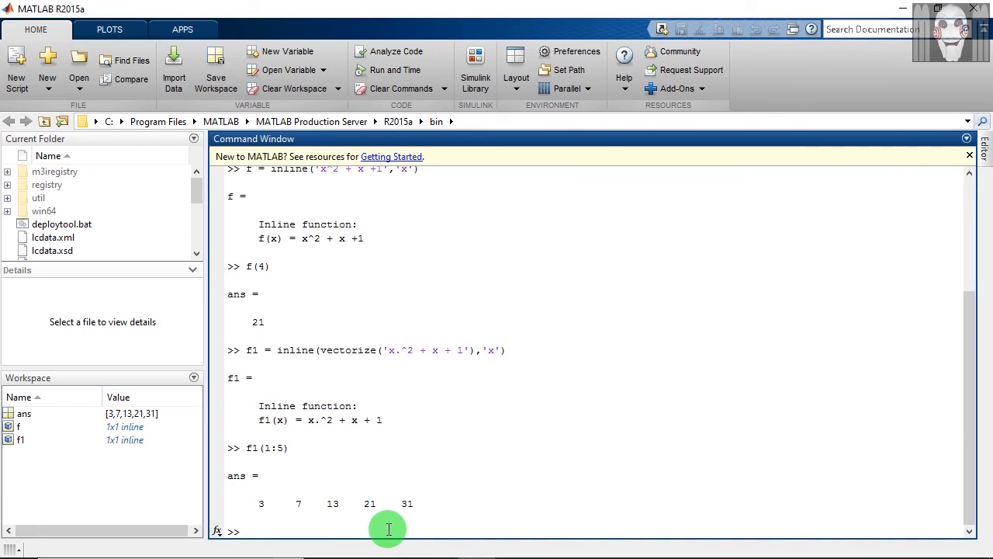
Create g = inline('u^2 + v^2','u','v') and evaluate g(1,2), returning 5
type("g = inline('')")
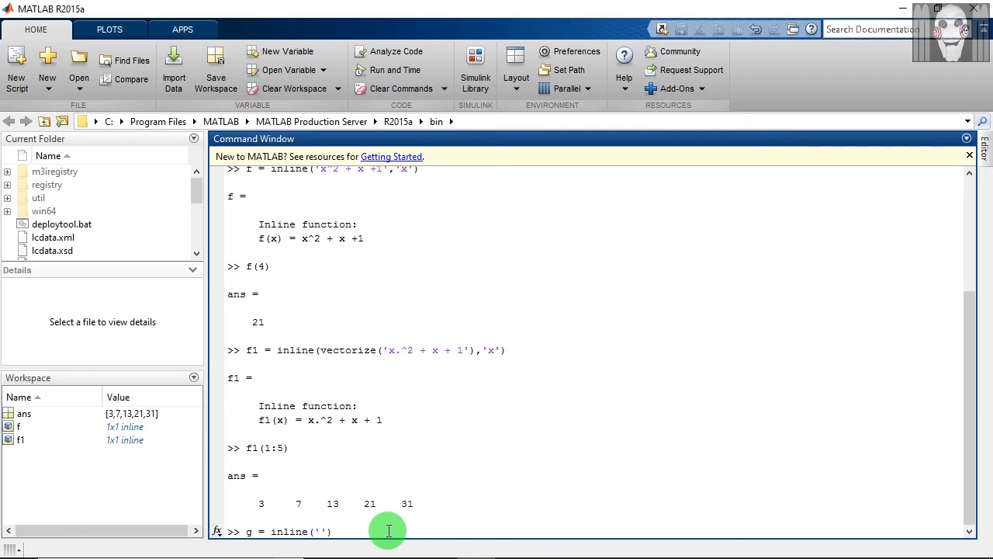
type("u^2 + v^2','u','v")
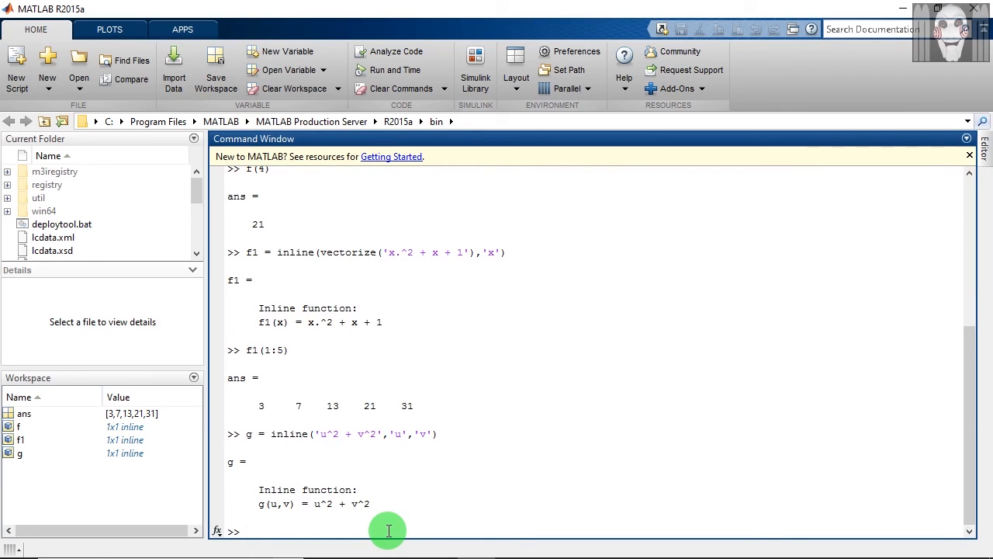
type("g(1,2")
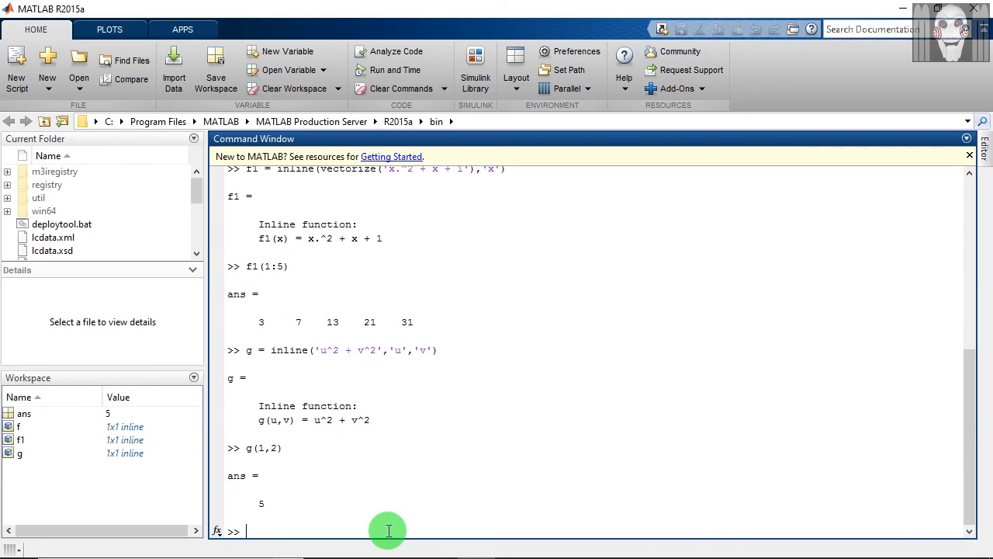
mouse_move(336, 489)
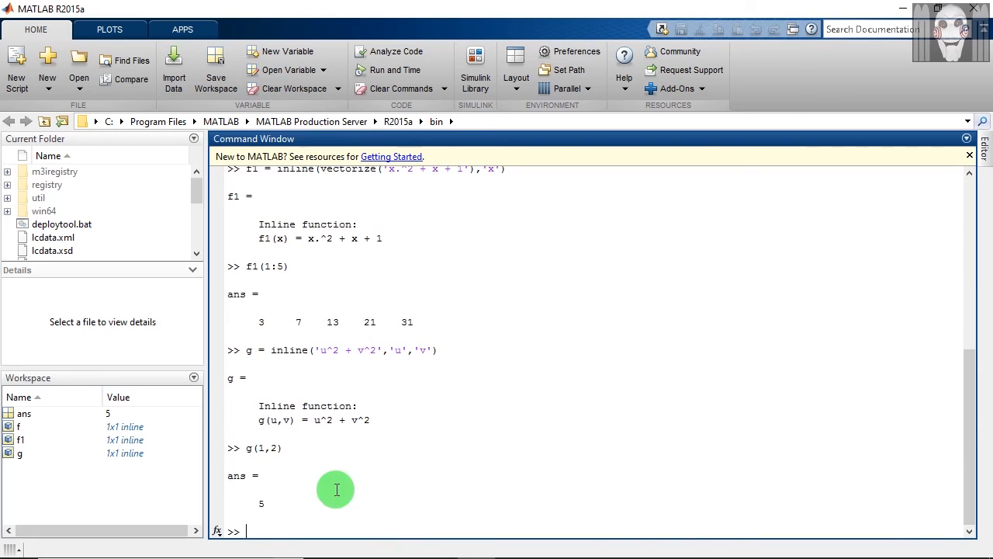
mouse_move(294, 456)
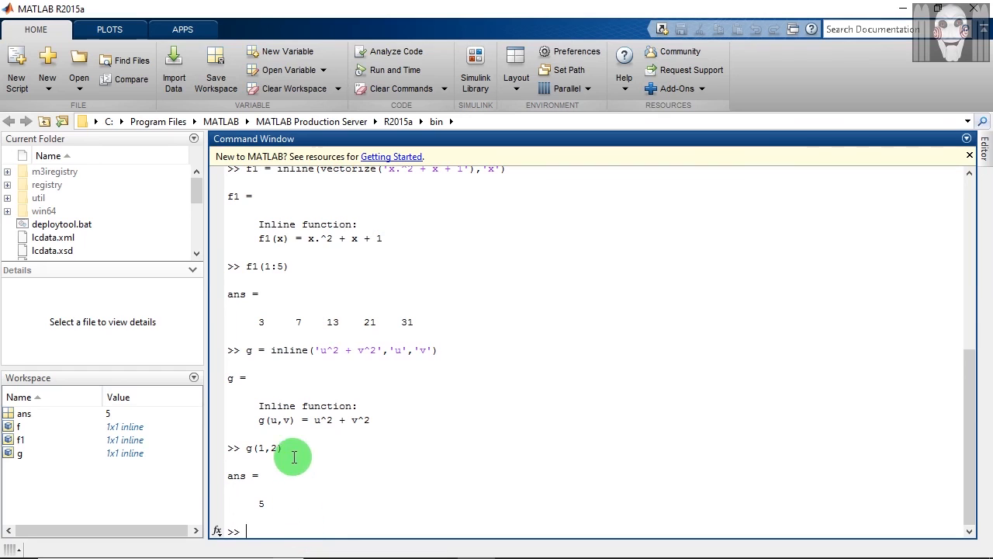
mouse_move(270, 456)
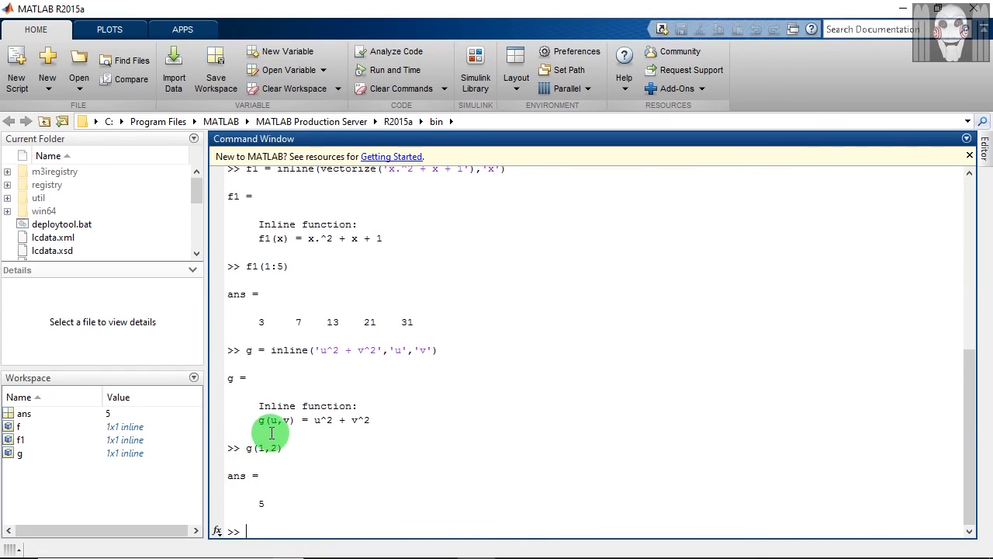
mouse_move(287, 435)
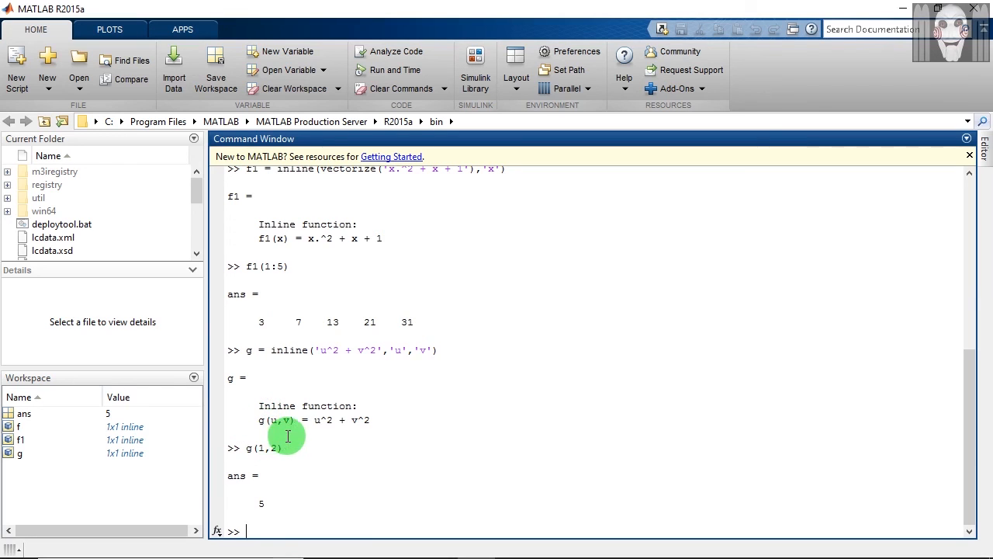
mouse_move(360, 432)
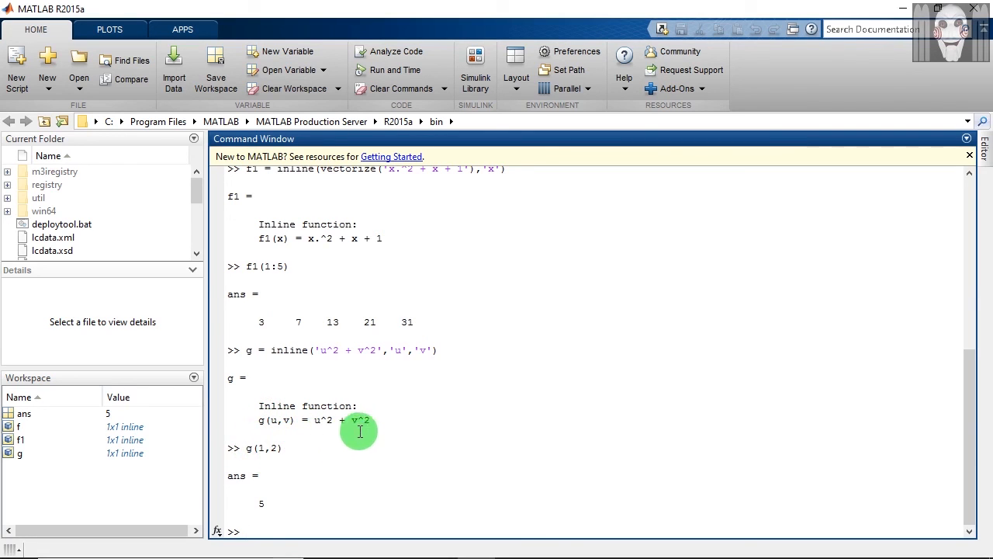
mouse_move(319, 432)
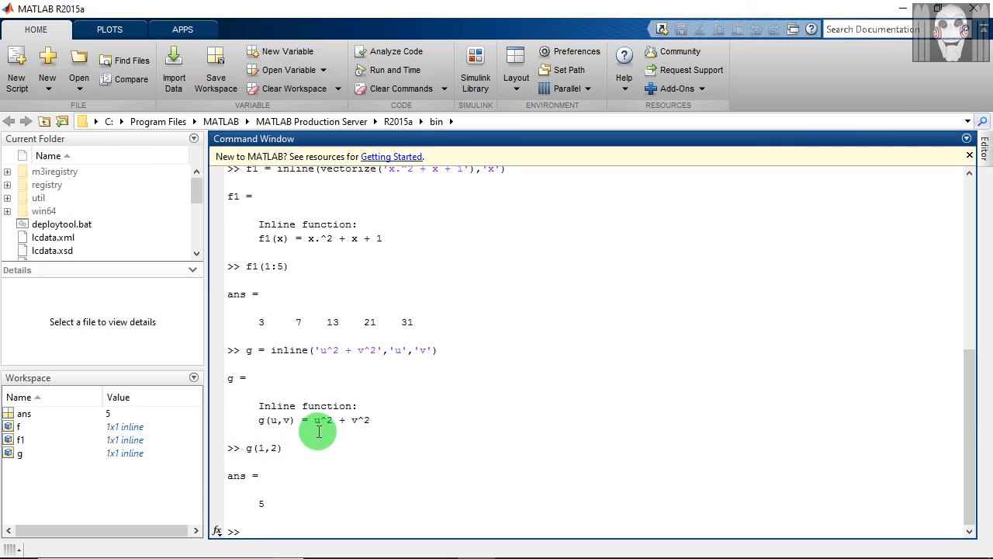
mouse_move(351, 427)
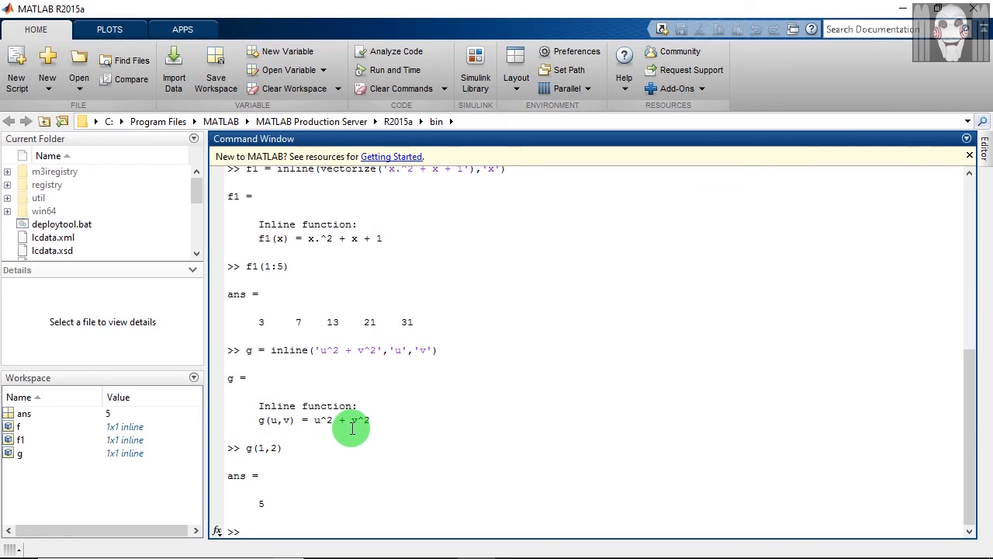
mouse_move(359, 433)
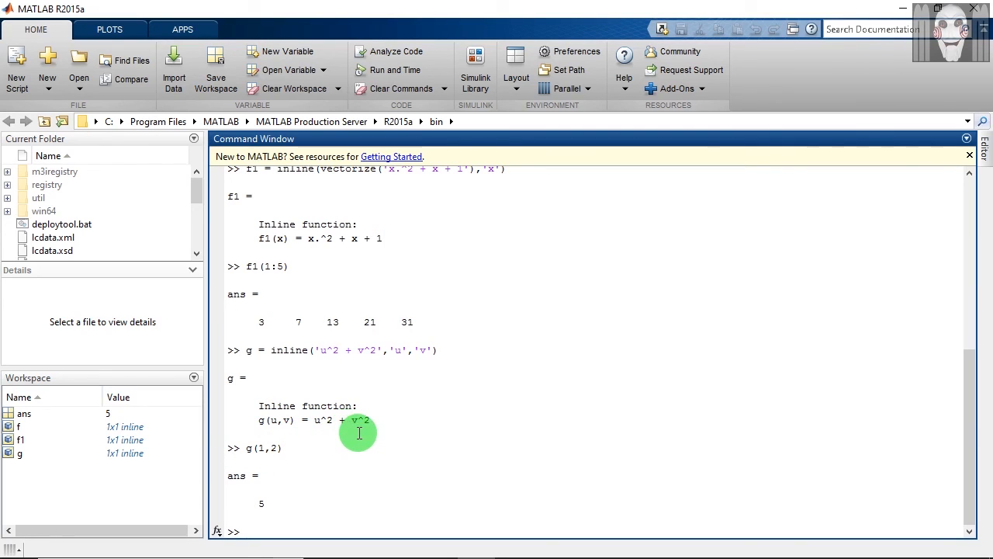
mouse_move(252, 499)
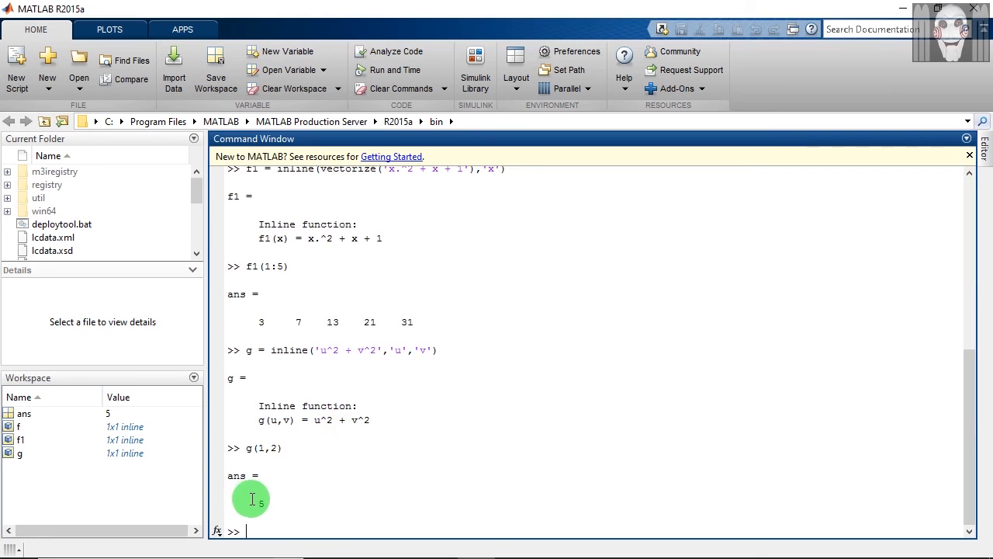